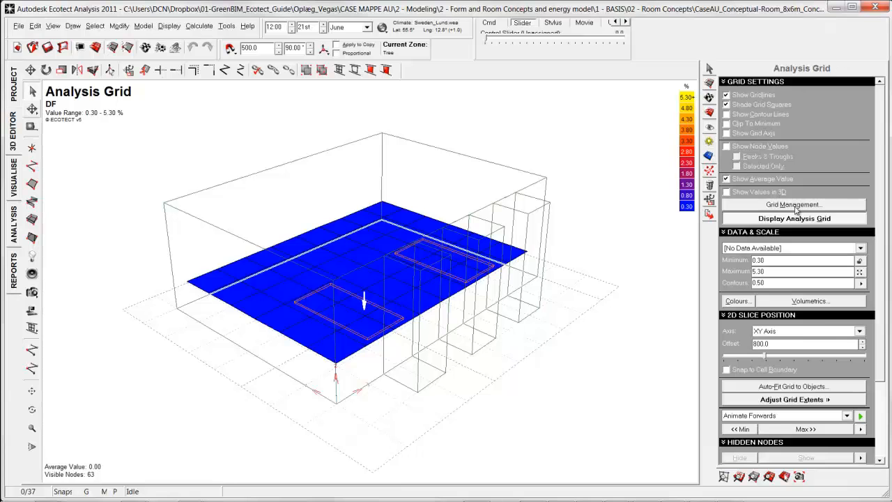
- Show the Manage Grid Data page of Grid Management, listing no data available
left_click(793, 203)
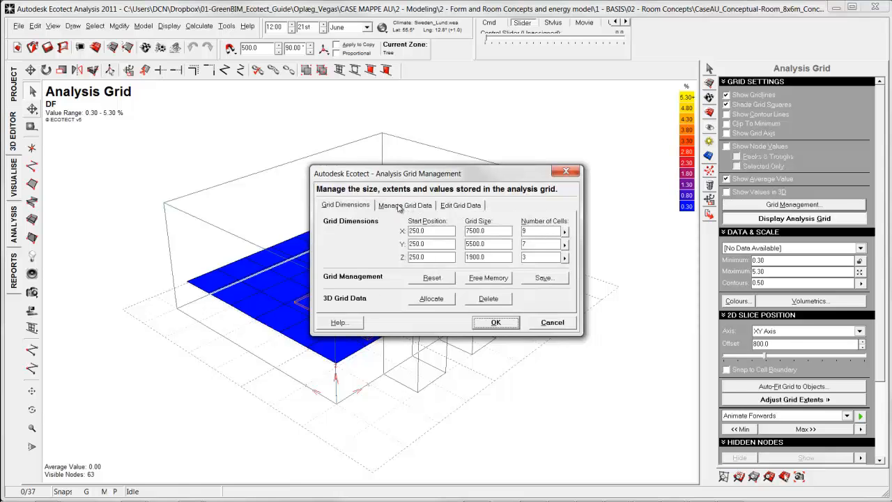
left_click(405, 205)
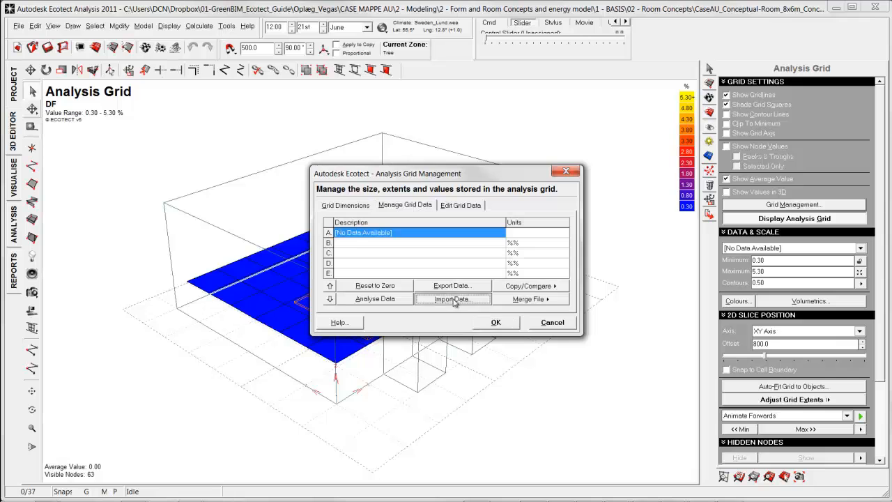
- Choose CaseAU01.UDI_100_2000.DA from the res folder as the file to import
left_click(451, 299)
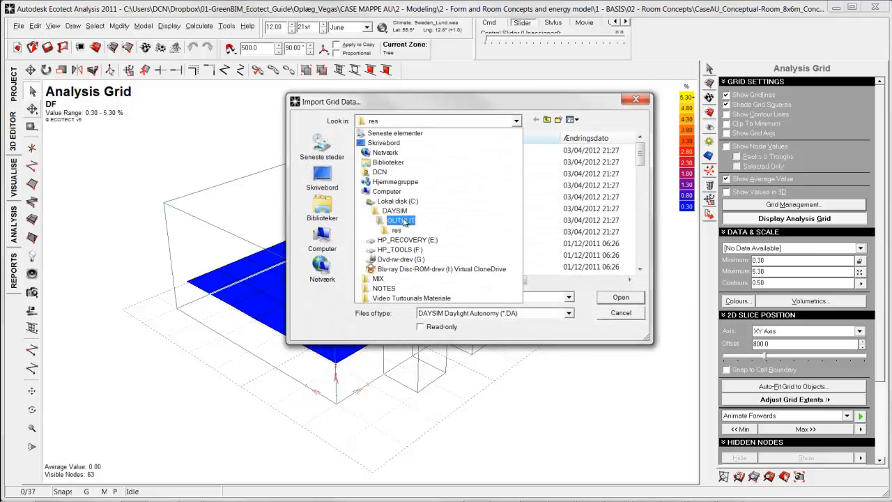
left_click(396, 230)
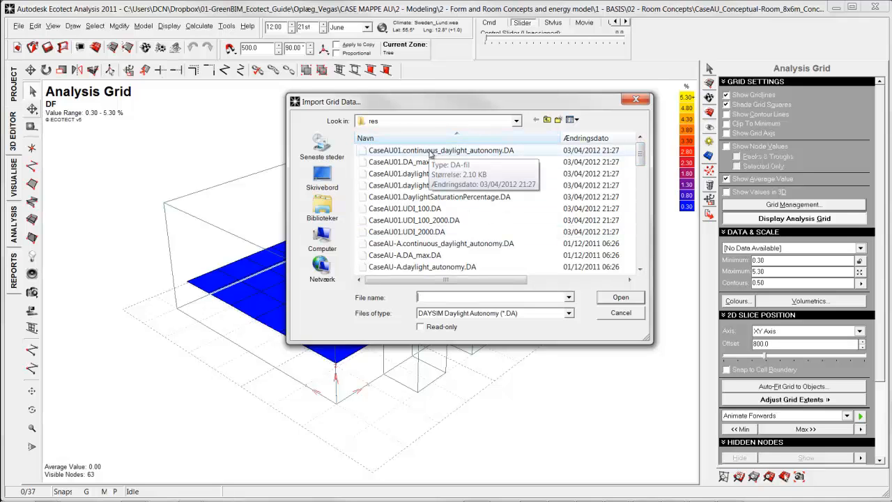
left_click(569, 313)
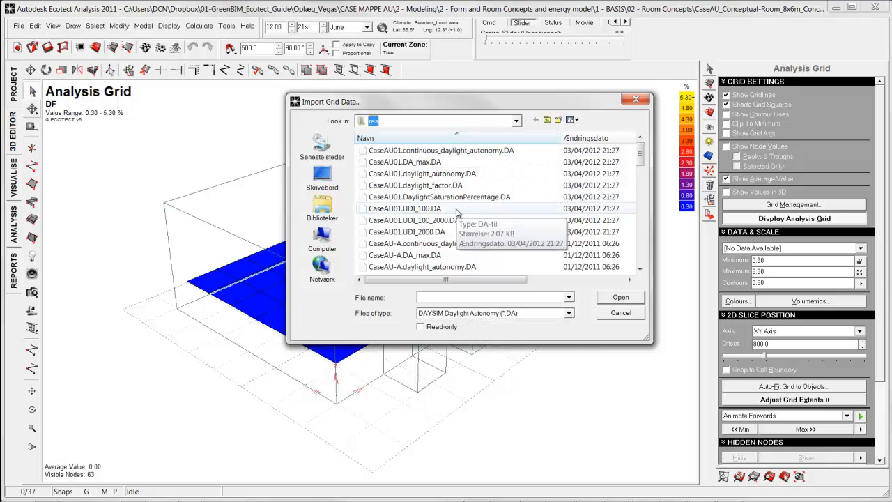
left_click(416, 220)
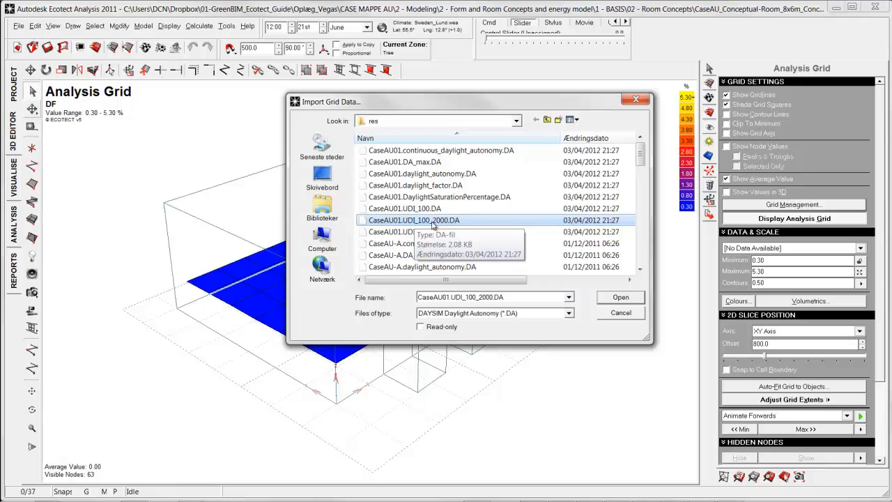
- Import the results, describe them as 'Useful daylight 100-2000 lux', and close Grid Management
left_click(619, 297)
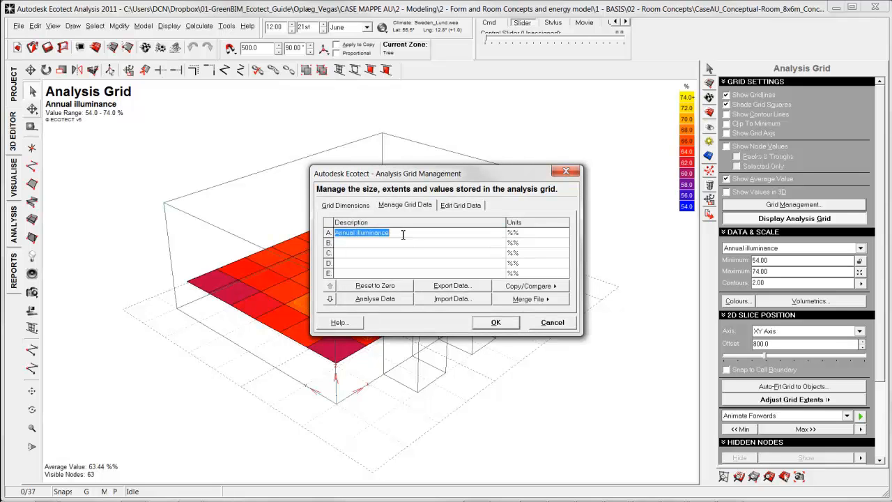
type("Useful daylight 100")
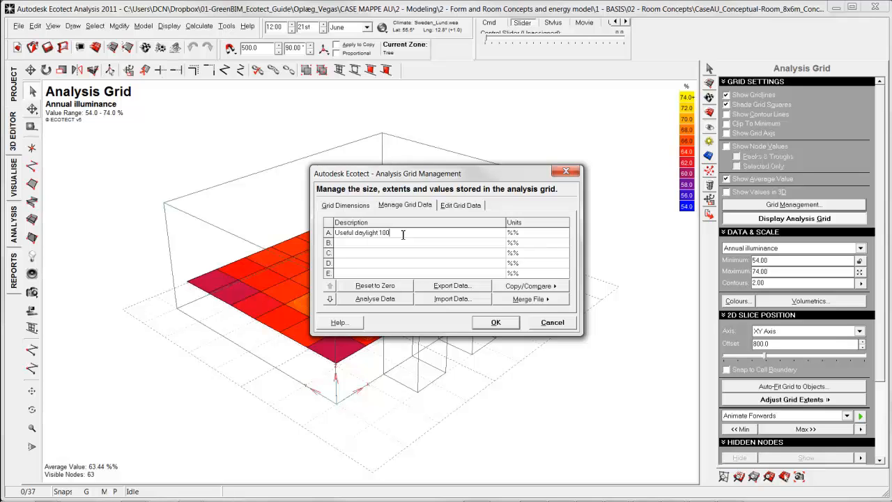
type("-2000")
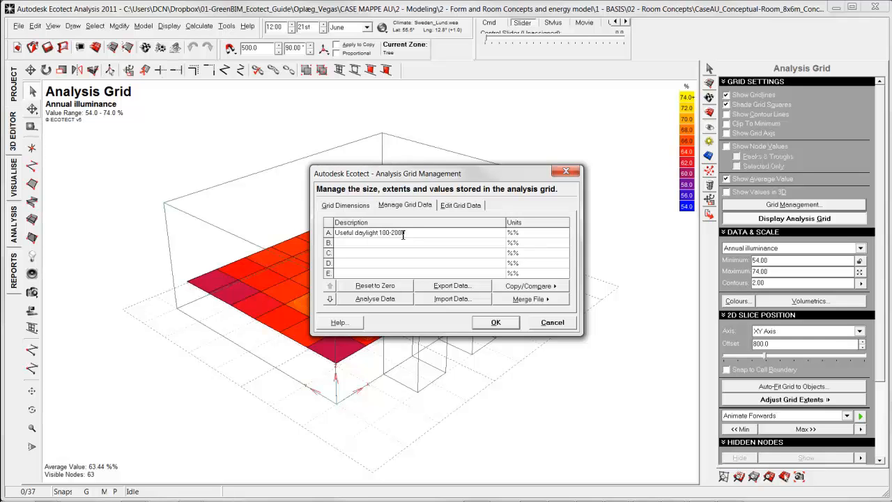
left_click(418, 243)
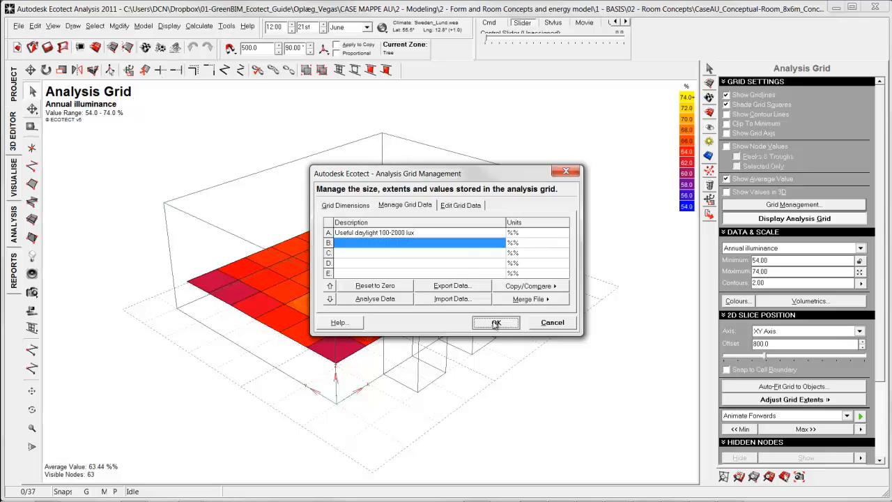
left_click(496, 322)
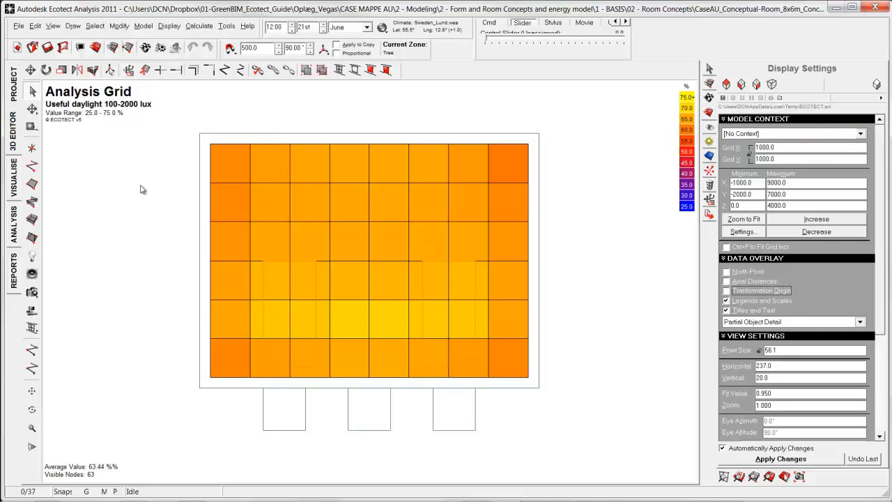
mouse_move(502, 357)
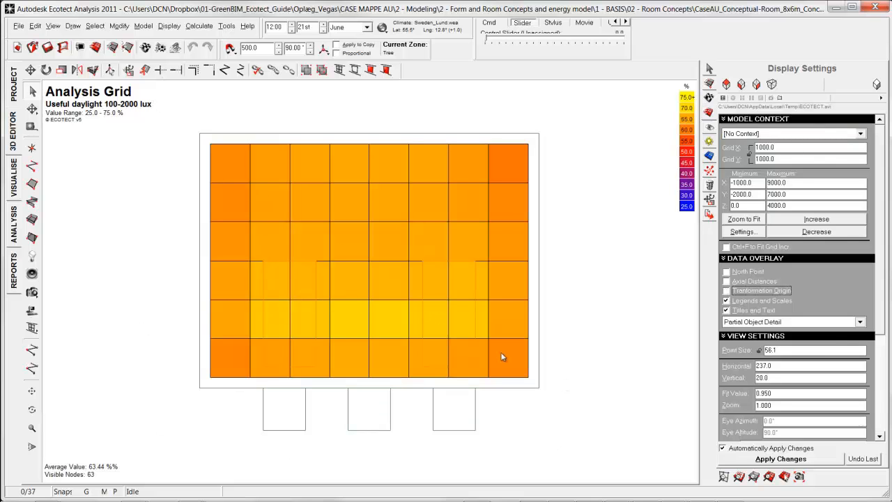
mouse_move(558, 323)
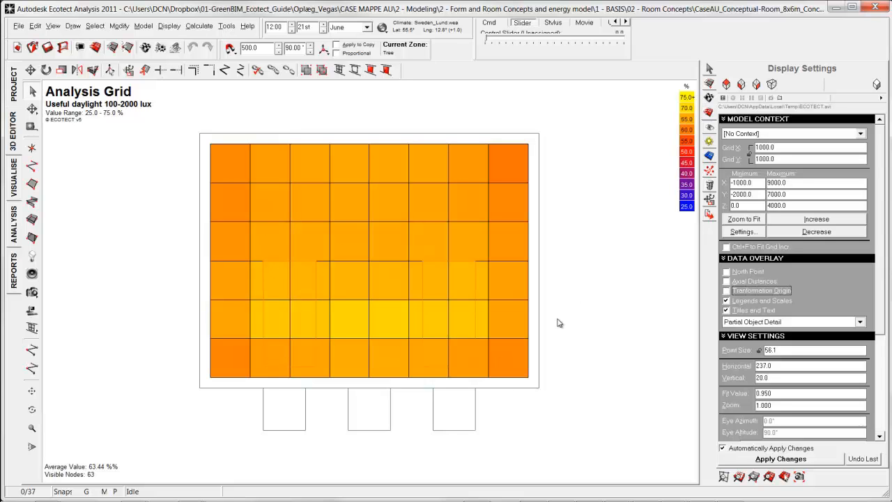
mouse_move(192, 142)
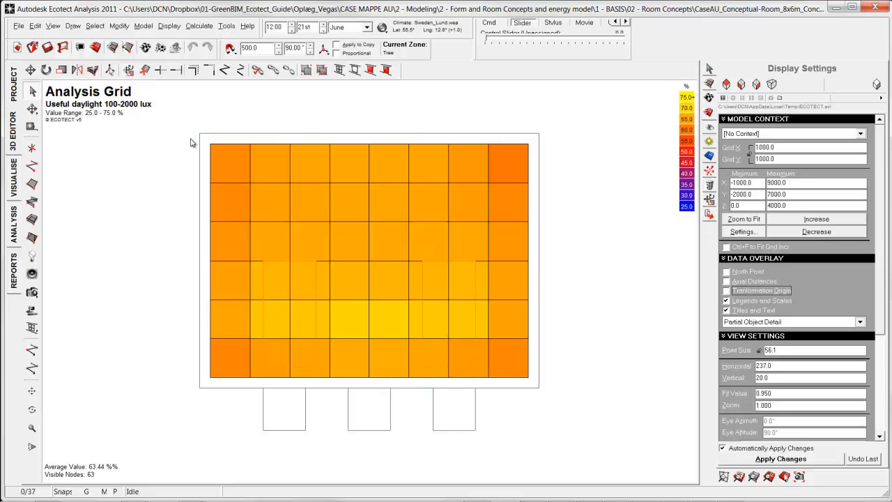
mouse_move(151, 143)
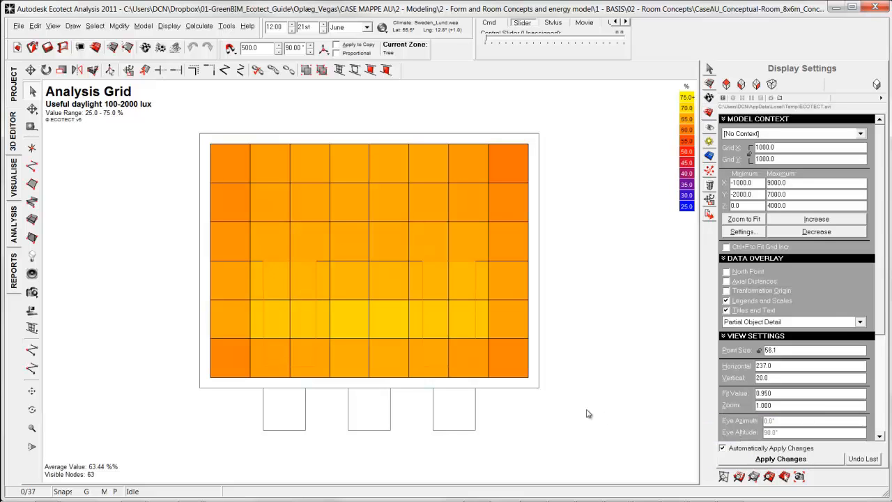
mouse_move(164, 89)
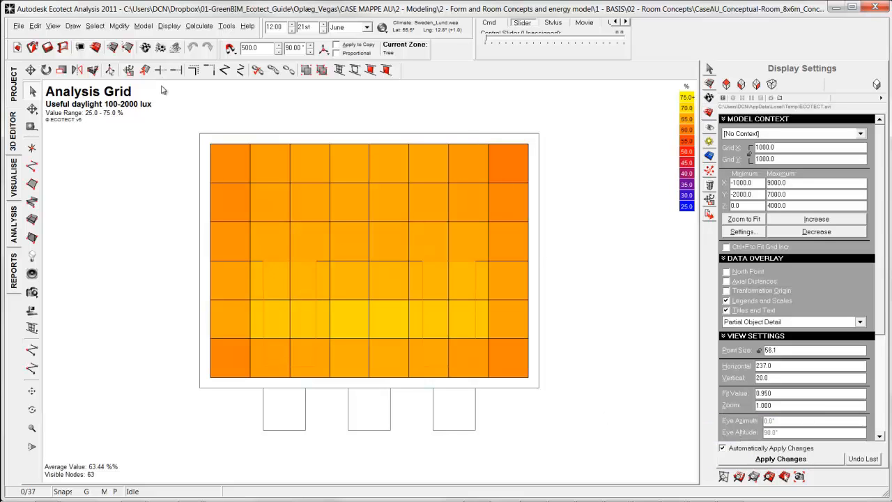